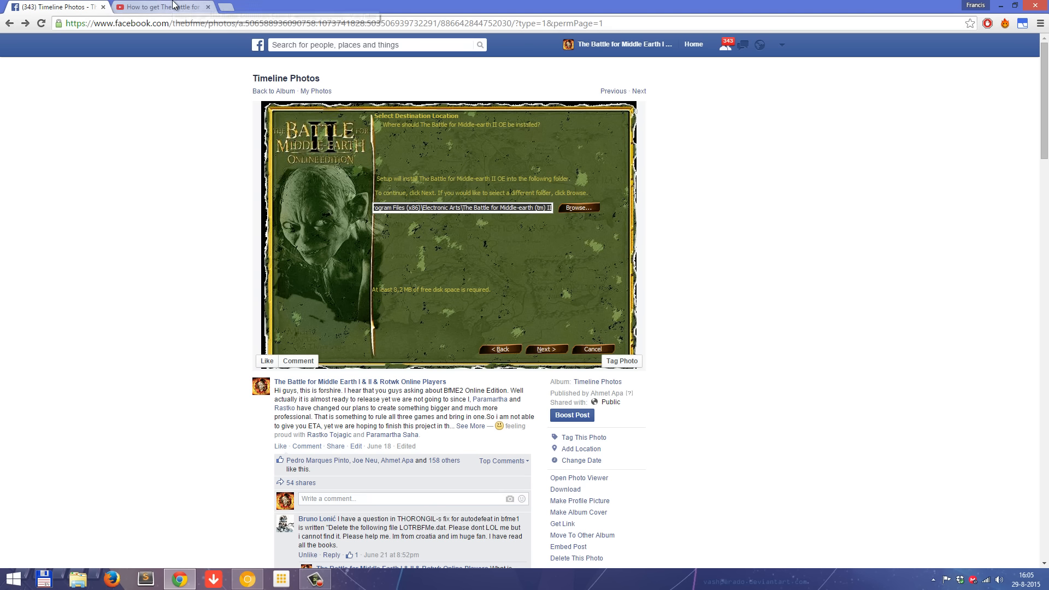
- Switch Chrome to the YouTube tab 'How to get The Battle for Middle Earth II working, properly'
{"action": "left_click", "coordinate": [153, 6]}
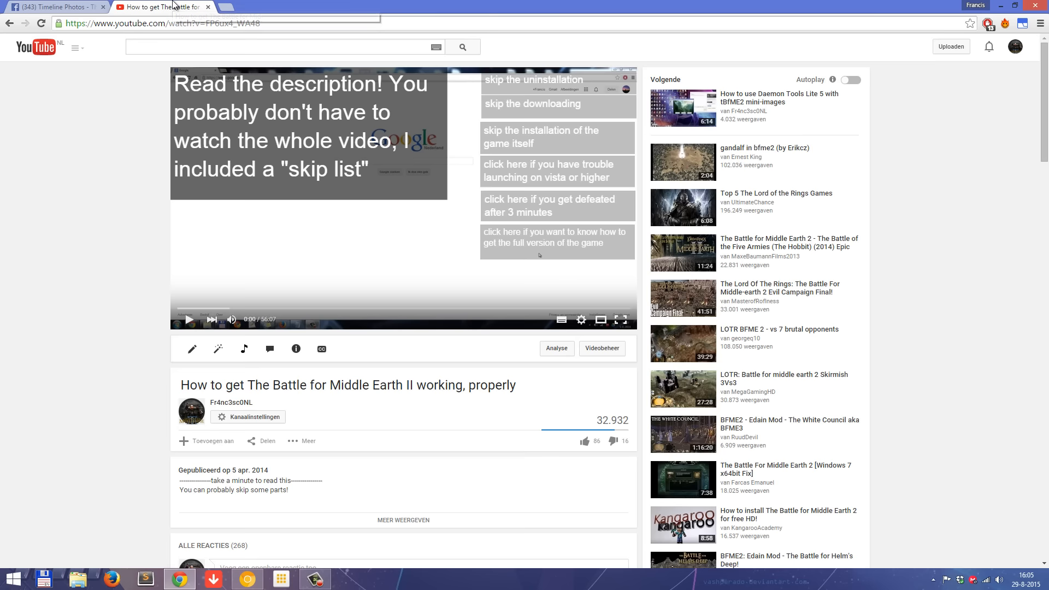
{"action": "mouse_move", "coordinate": [158, 336]}
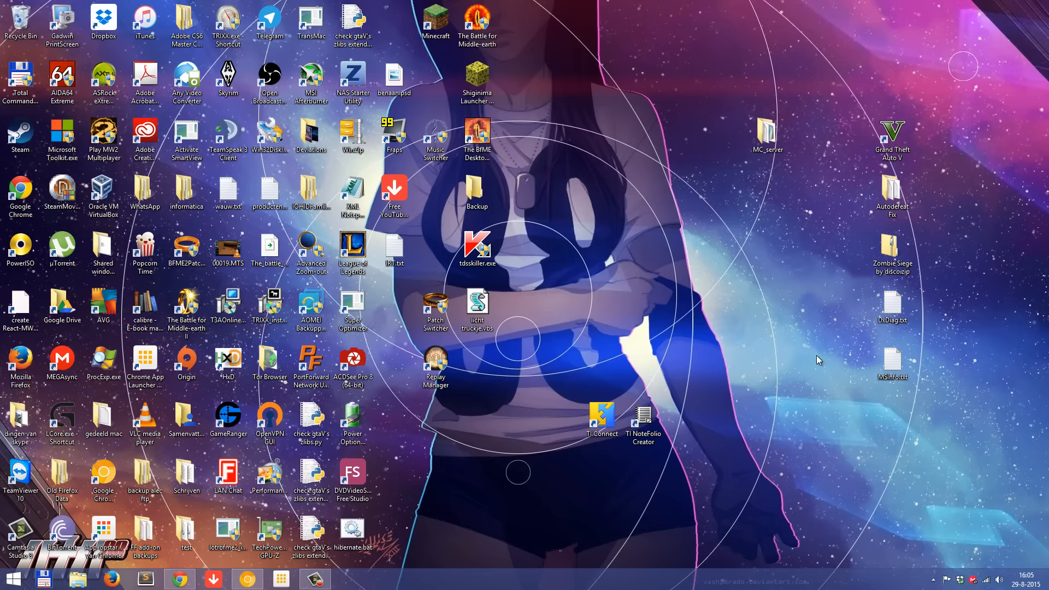
{"action": "mouse_move", "coordinate": [814, 359]}
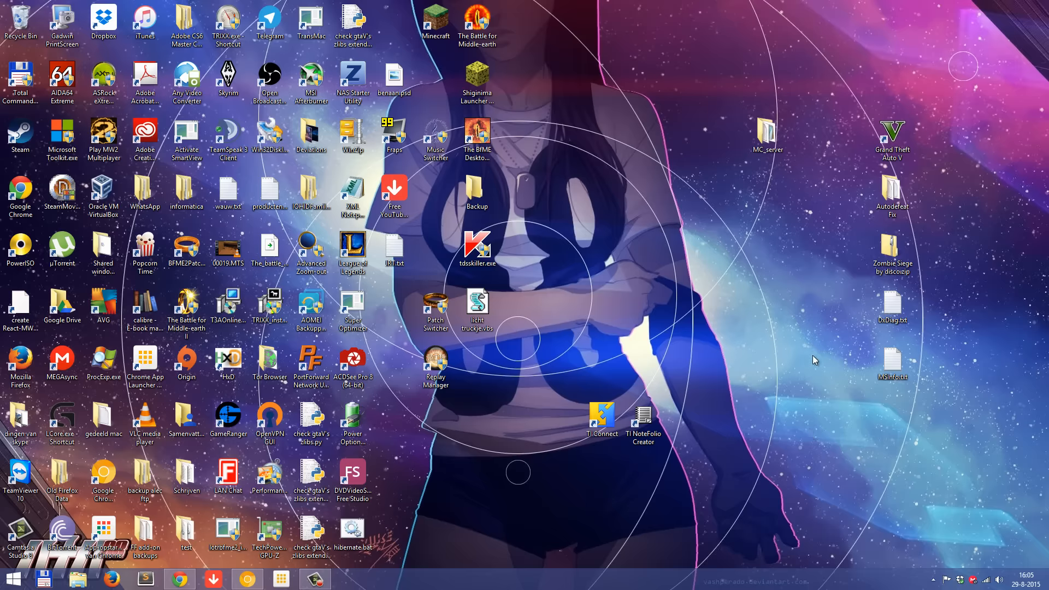
{"action": "mouse_move", "coordinate": [739, 366]}
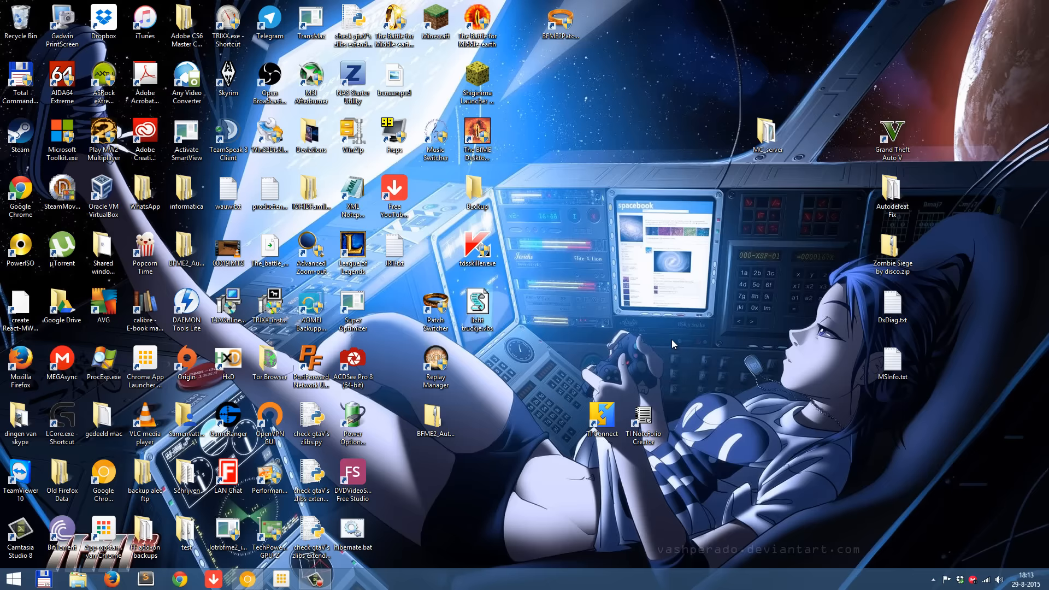
{"action": "mouse_move", "coordinate": [670, 342]}
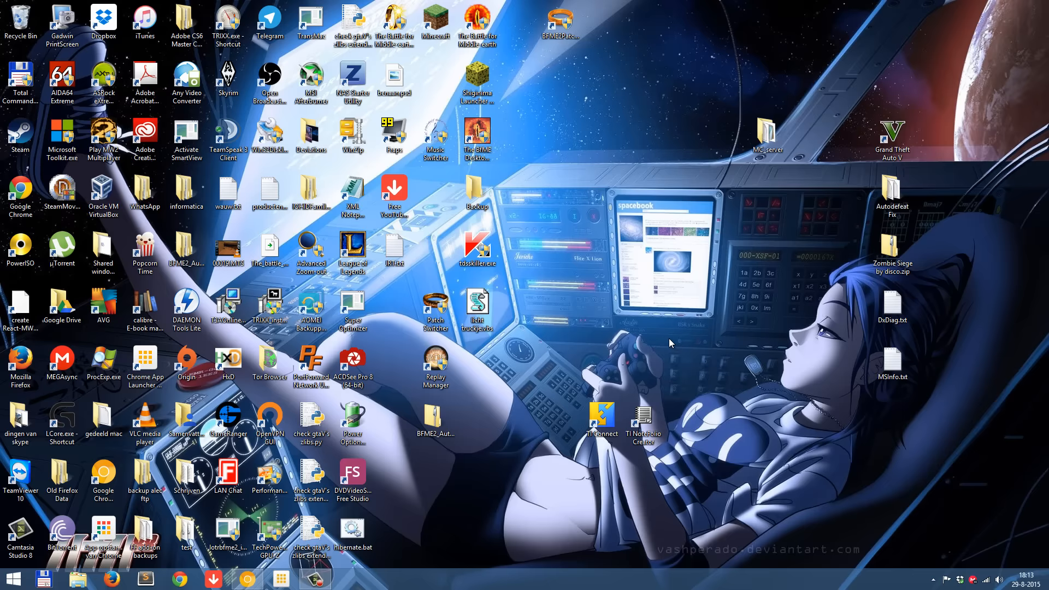
- Open the folder C:\Program Files (x86)\Games\The Battle for Middle-earth II
{"action": "left_click", "coordinate": [394, 20]}
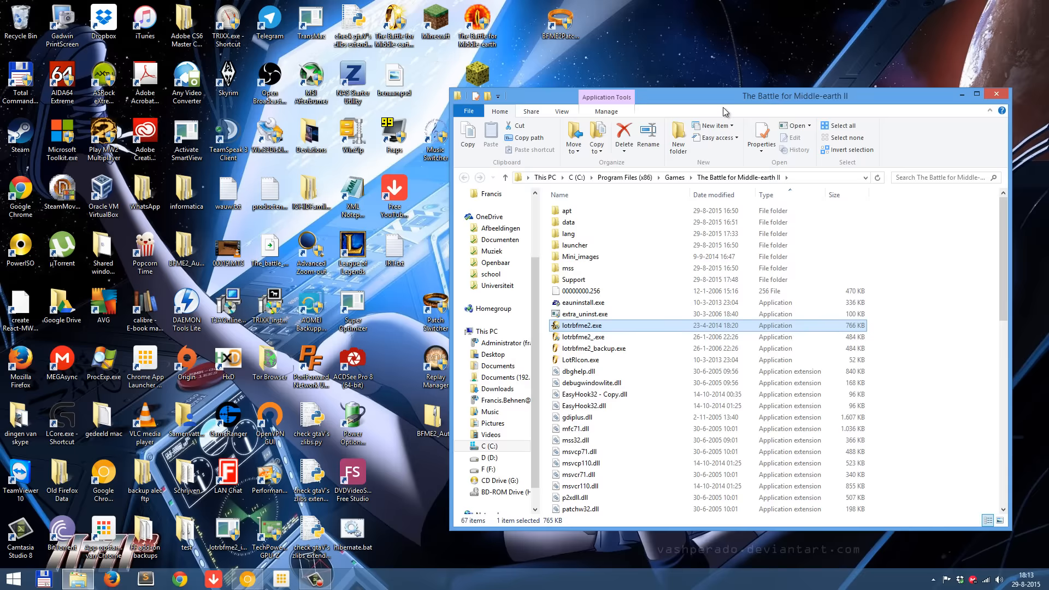
{"action": "mouse_move", "coordinate": [724, 105]}
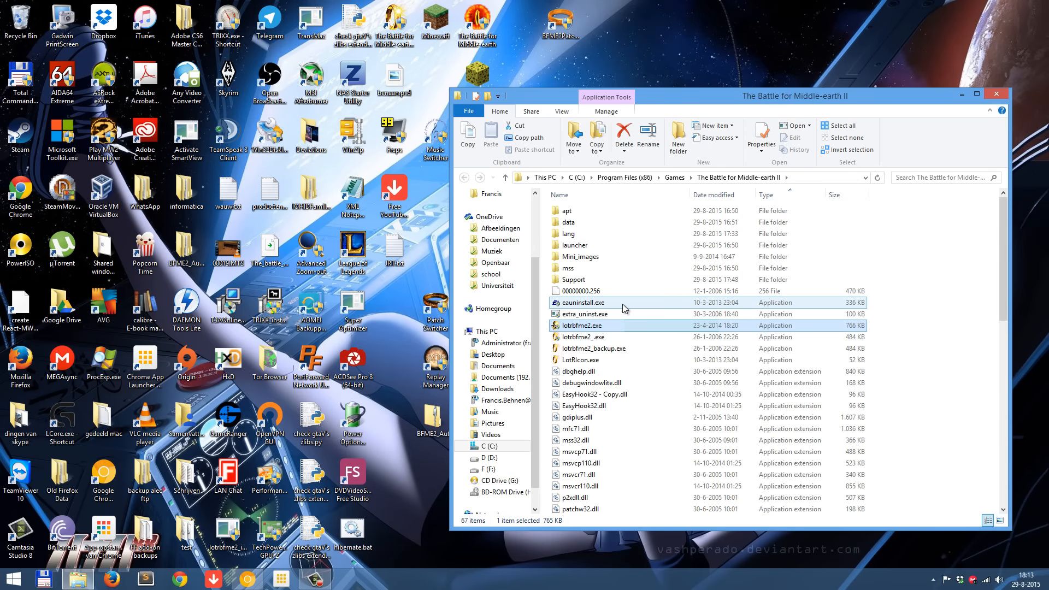
- Select and run eauninstall.exe, the game's Electronic Arts uninstaller
{"action": "left_click", "coordinate": [584, 302]}
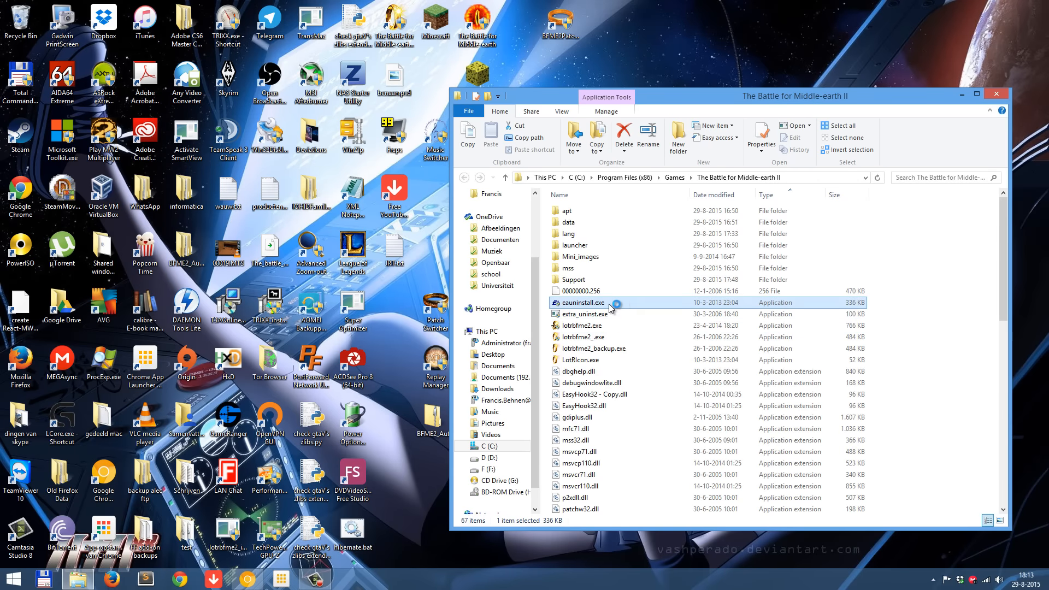
{"action": "mouse_move", "coordinate": [614, 307]}
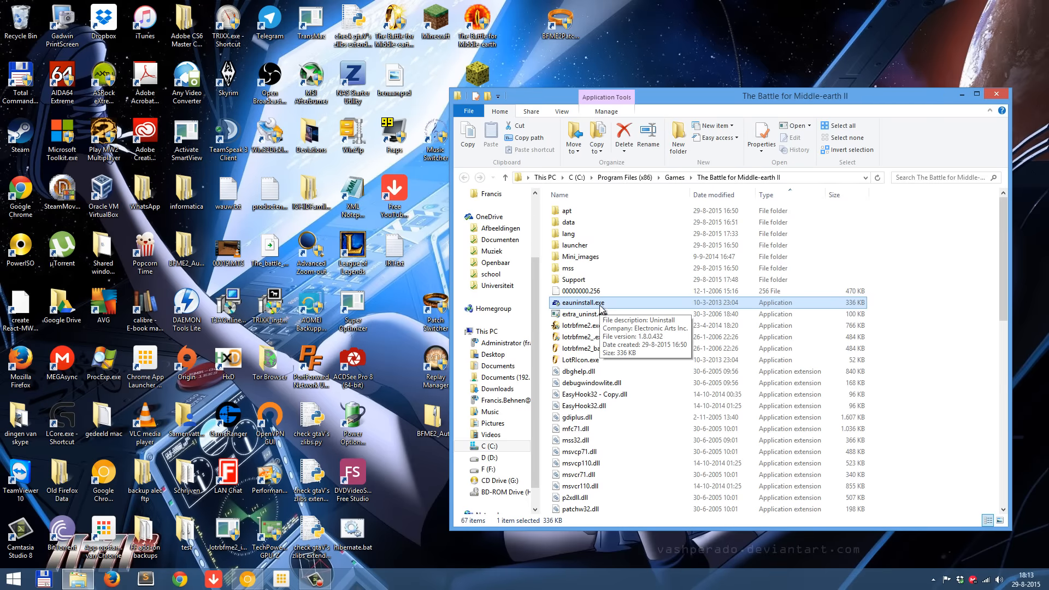
{"action": "double_click", "coordinate": [582, 302]}
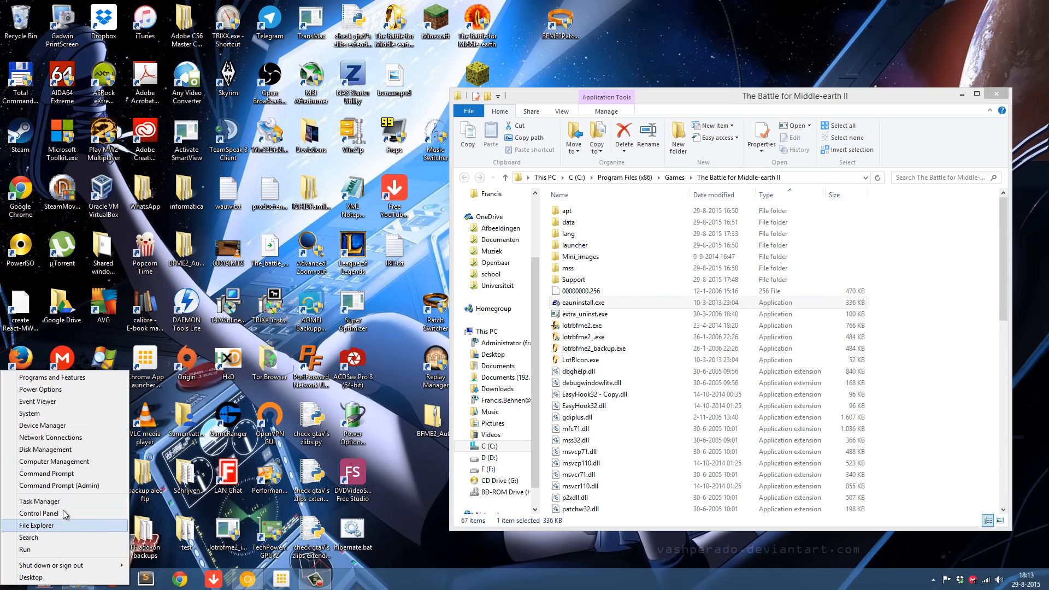
- Open Control Panel's Uninstall a program list and right-click The Battle for Middle-earth II
{"action": "left_click", "coordinate": [39, 513]}
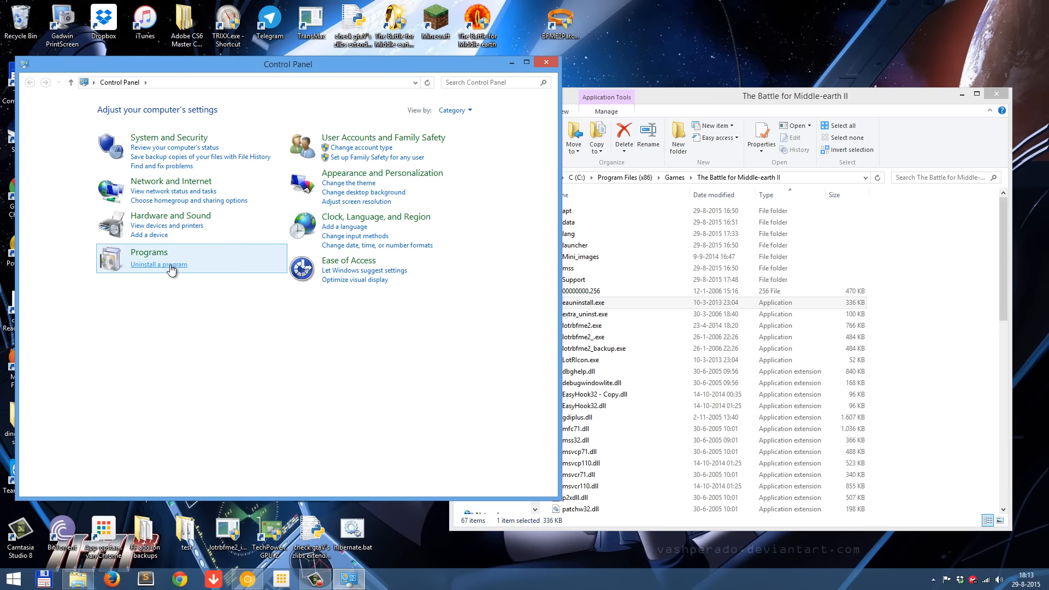
{"action": "left_click", "coordinate": [157, 265]}
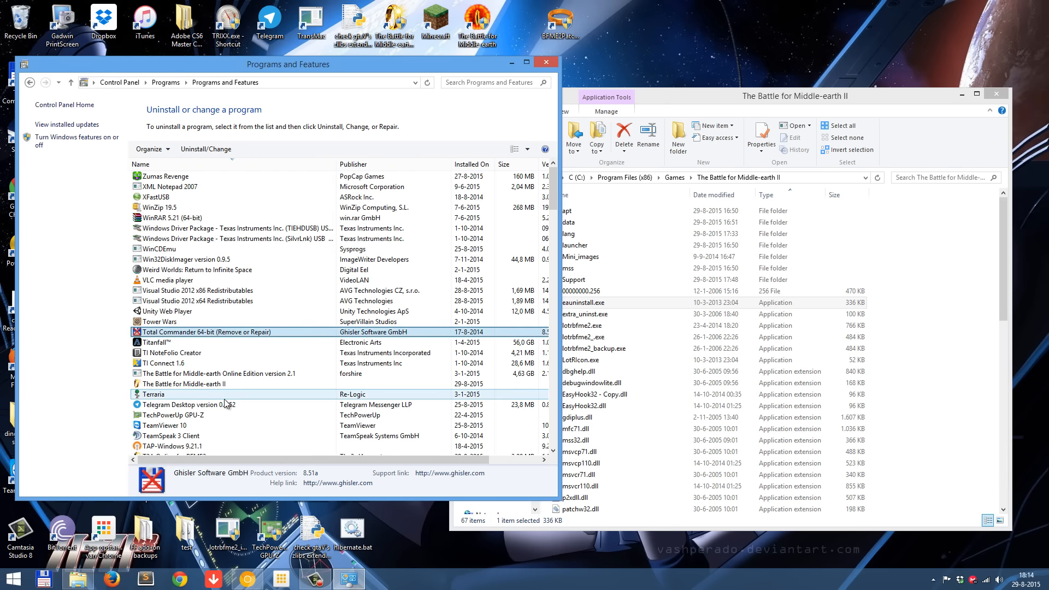
{"action": "right_click", "coordinate": [183, 384]}
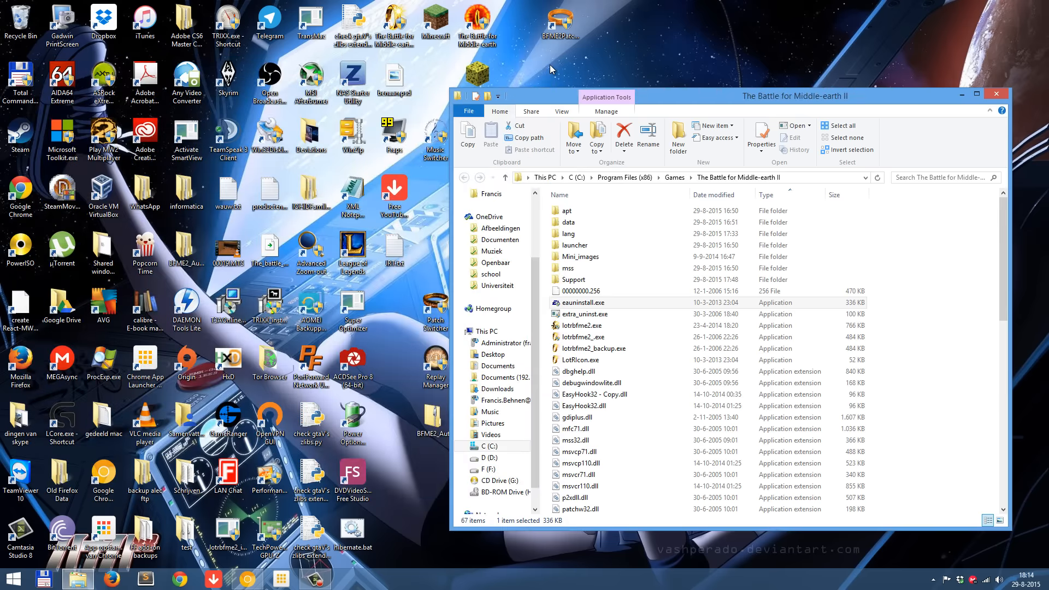
{"action": "mouse_move", "coordinate": [996, 94]}
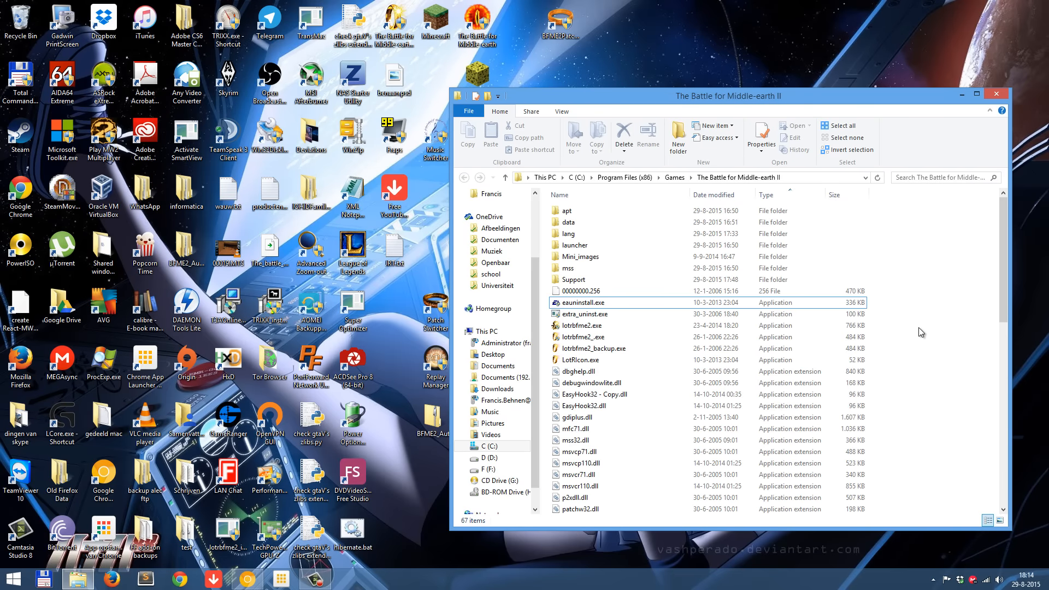
{"action": "mouse_move", "coordinate": [940, 399]}
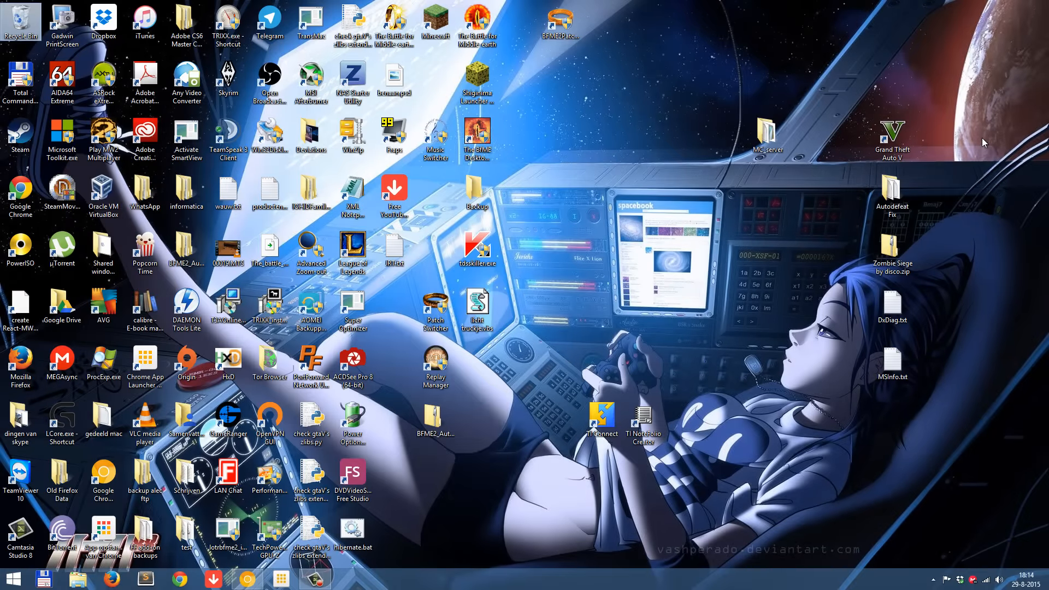
- Launch Registry Editor by entering 'regedit' on the Start screen
{"action": "left_click", "coordinate": [12, 574]}
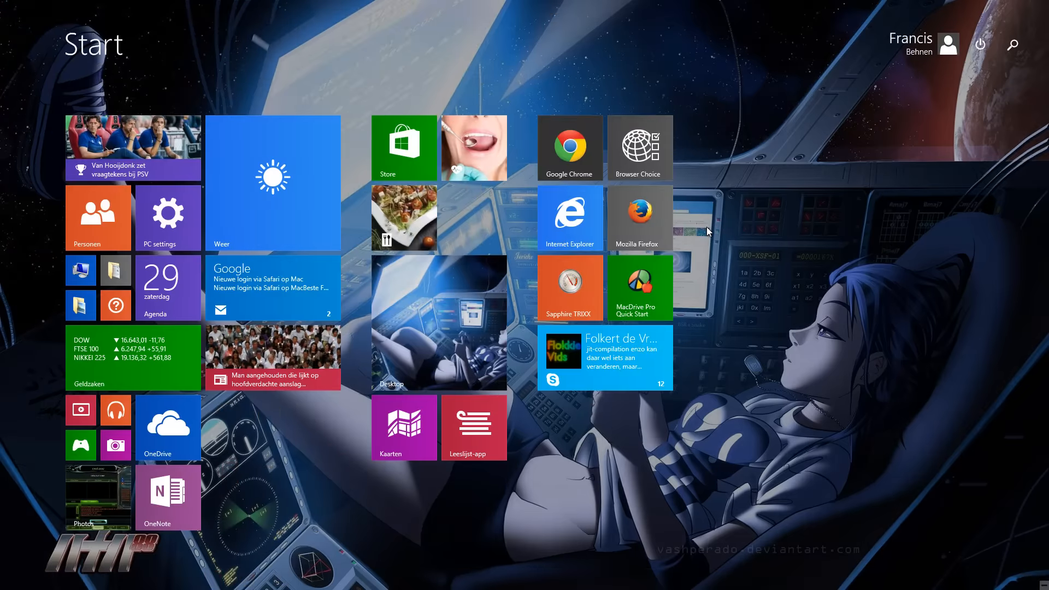
{"action": "type", "text": "reged"}
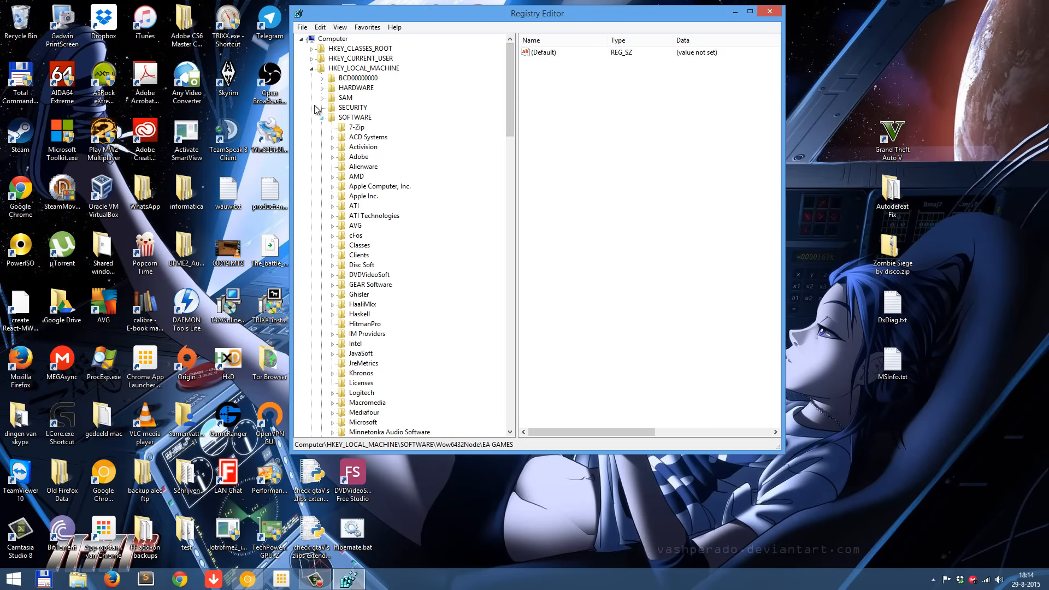
- Expand HKEY_LOCAL_MACHINE\SOFTWARE\Wow6432Node and scroll down to the EA GAMES key
{"action": "left_click", "coordinate": [312, 67]}
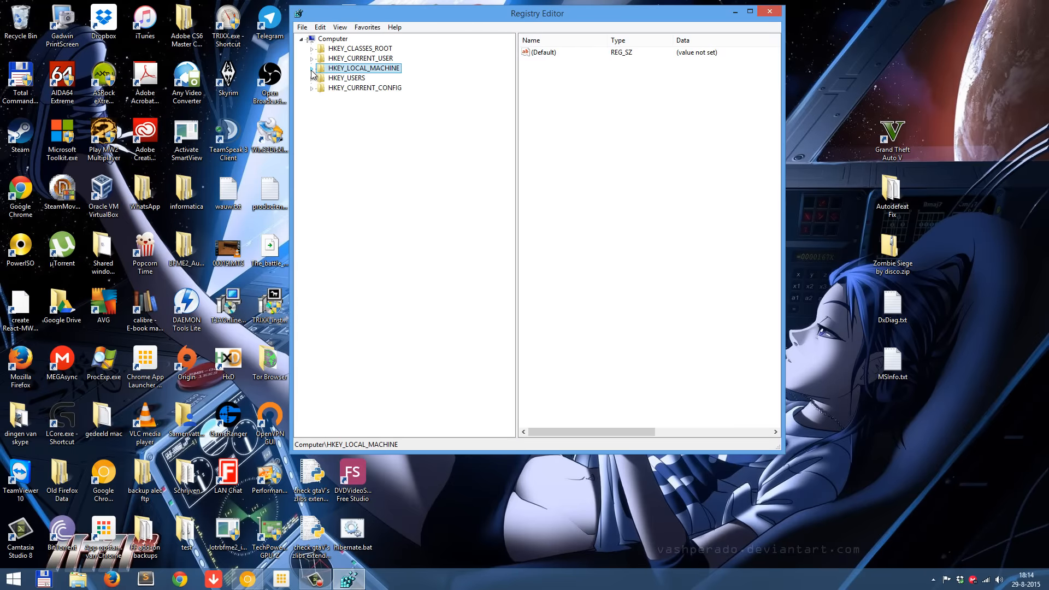
{"action": "left_click", "coordinate": [313, 68]}
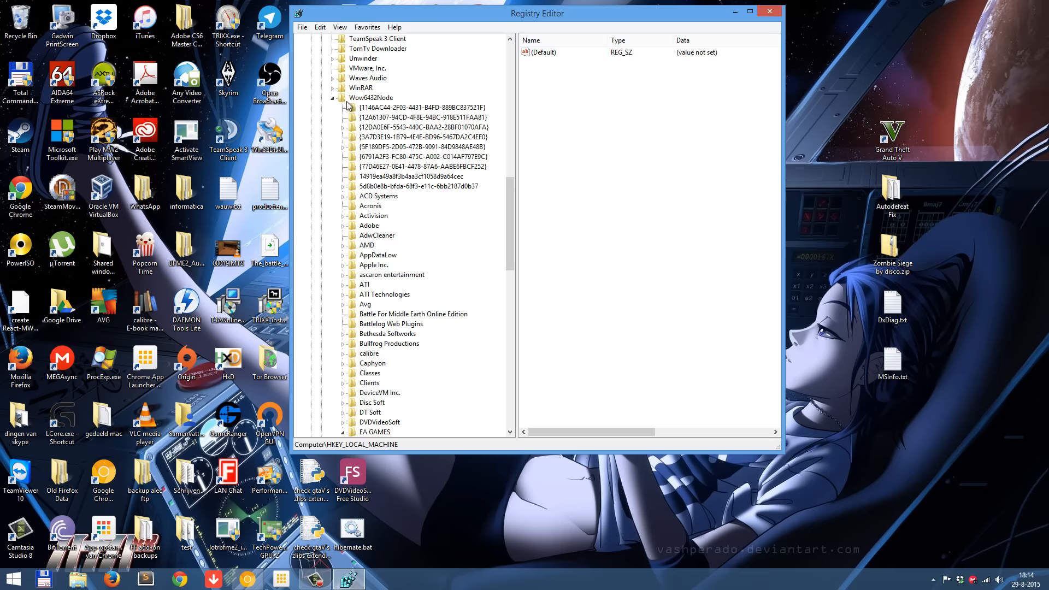
{"action": "mouse_move", "coordinate": [396, 101]}
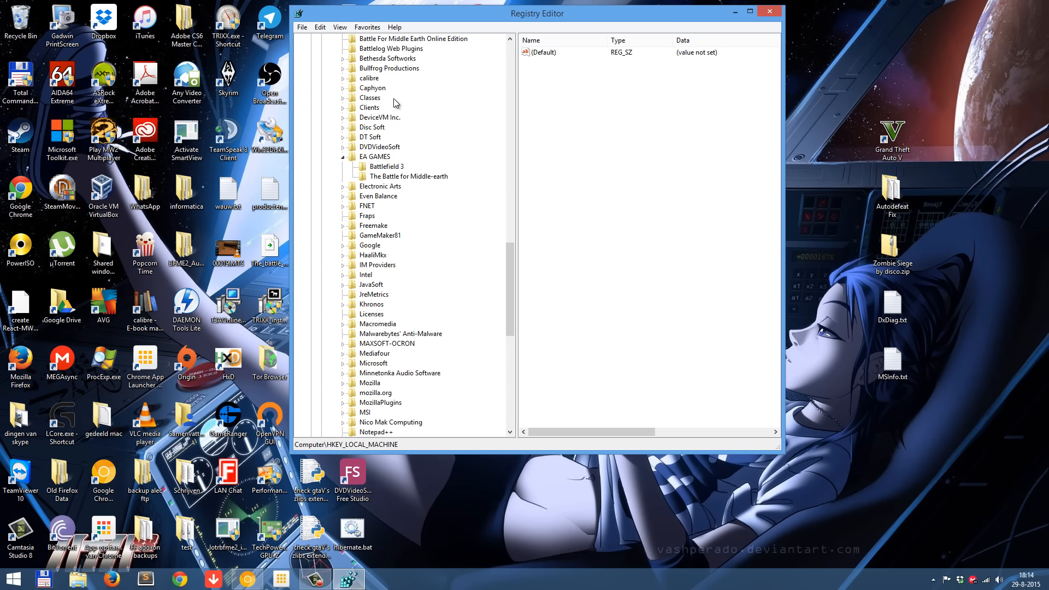
{"action": "scroll", "scroll_direction": "down", "scroll_amount": 3}
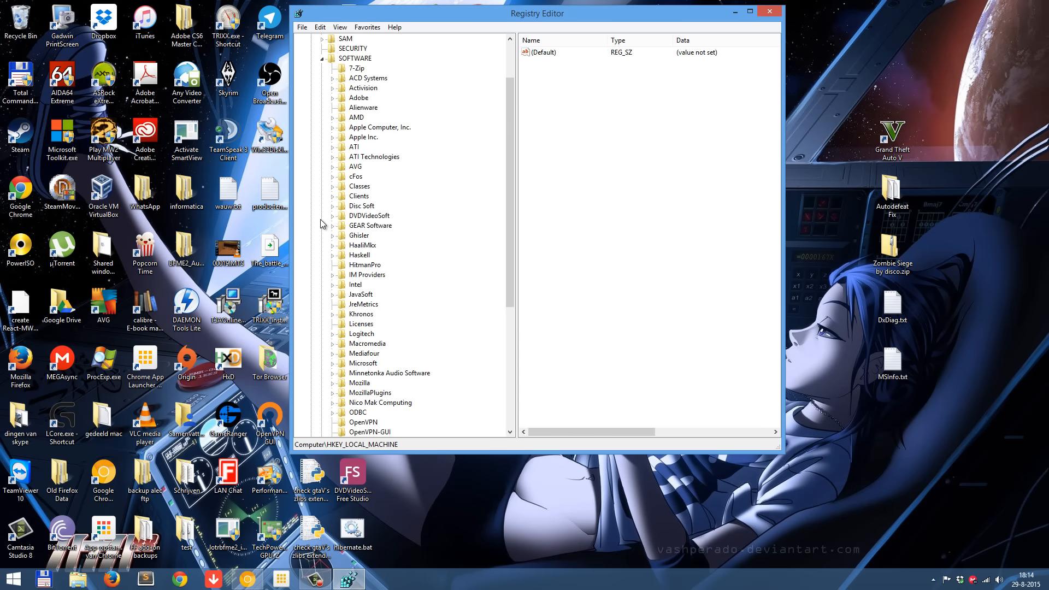
{"action": "scroll", "scroll_direction": "down", "scroll_amount": 3}
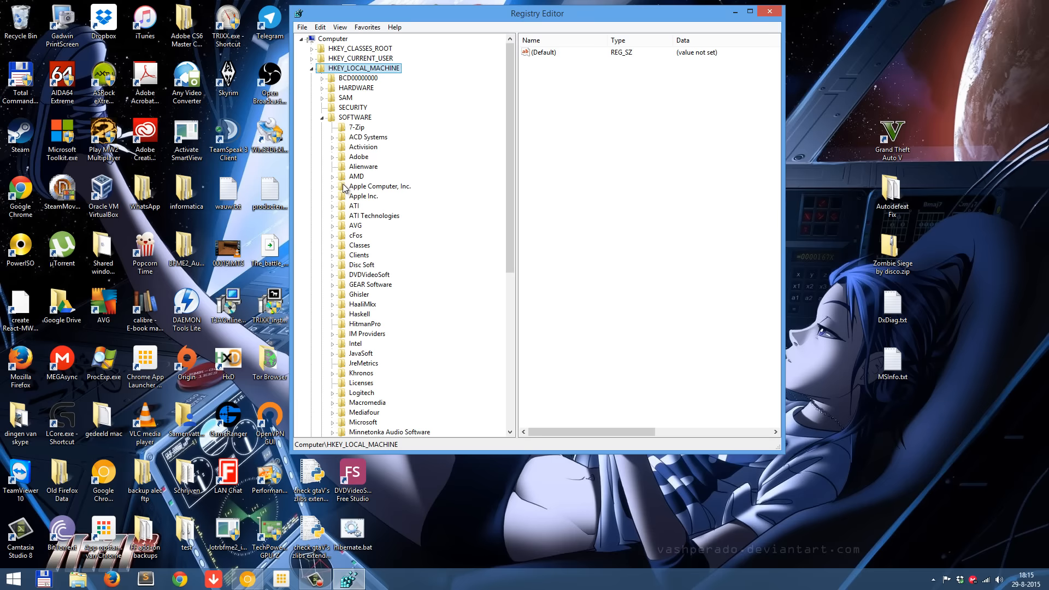
{"action": "mouse_move", "coordinate": [374, 130]}
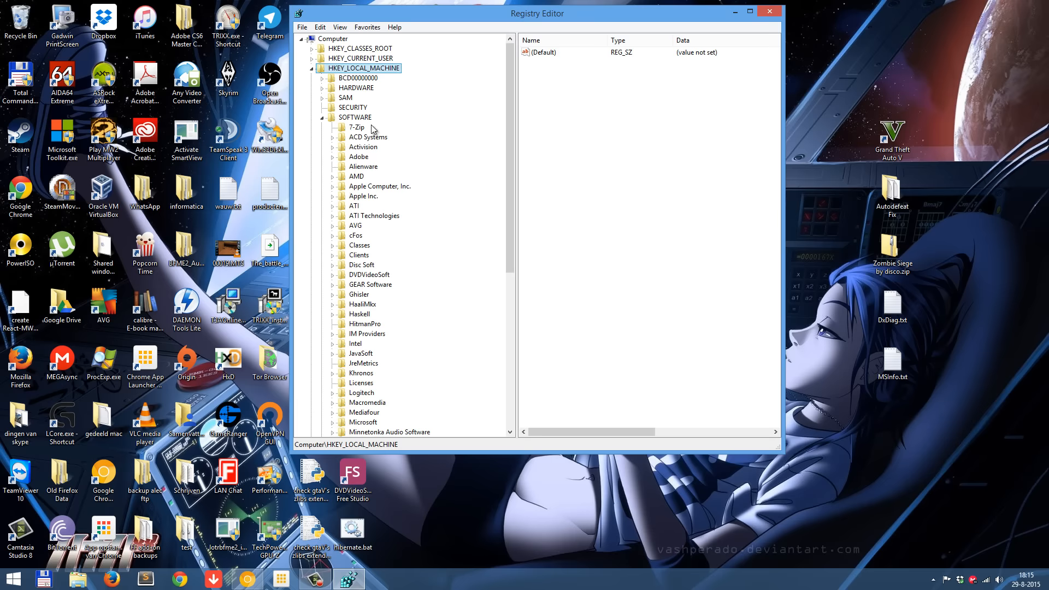
{"action": "mouse_move", "coordinate": [376, 128]}
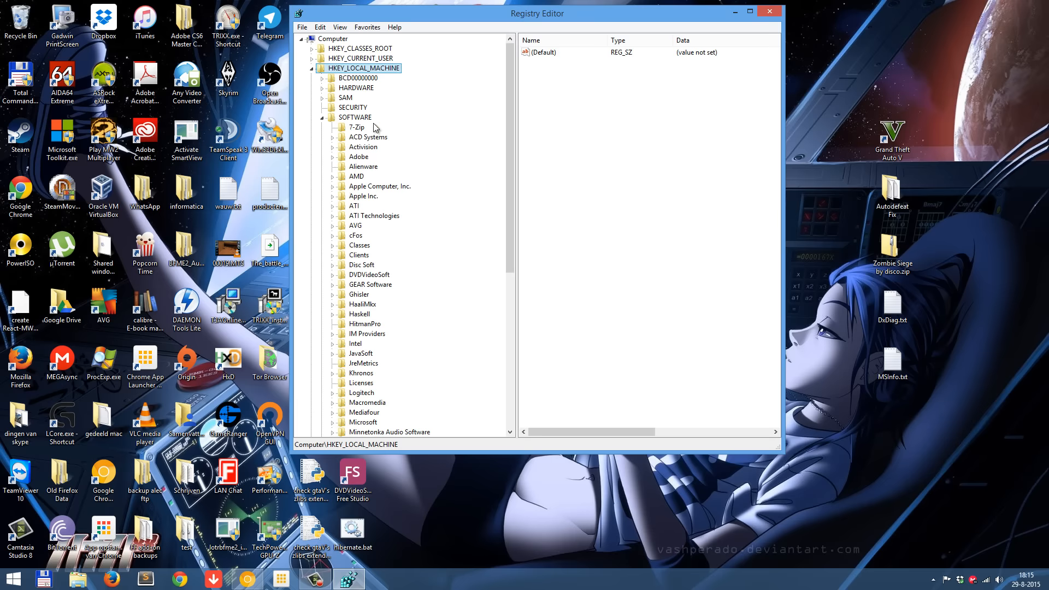
{"action": "scroll", "scroll_direction": "down", "scroll_amount": 3}
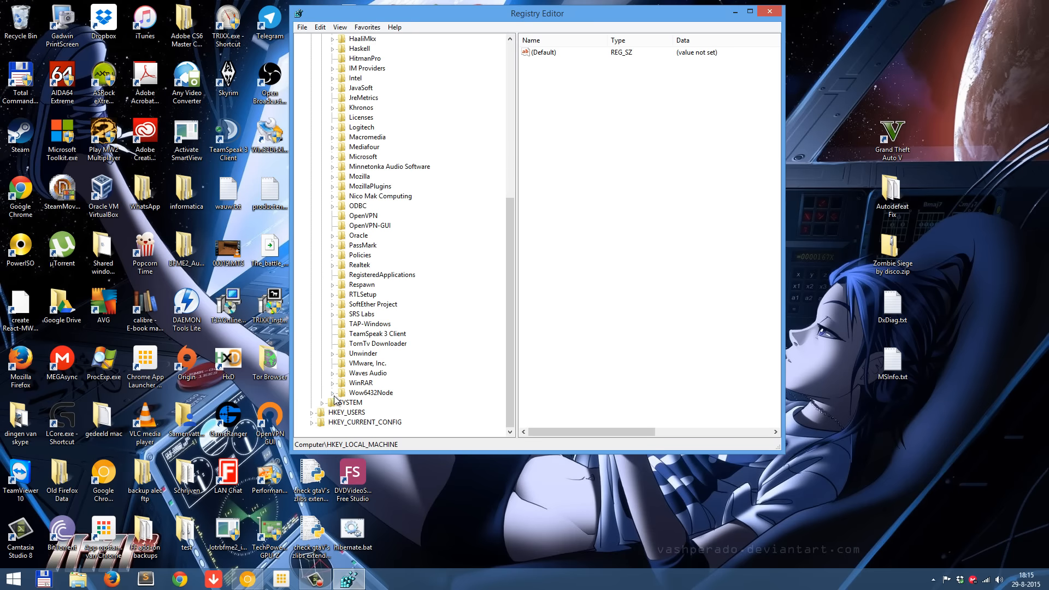
{"action": "left_click", "coordinate": [332, 392]}
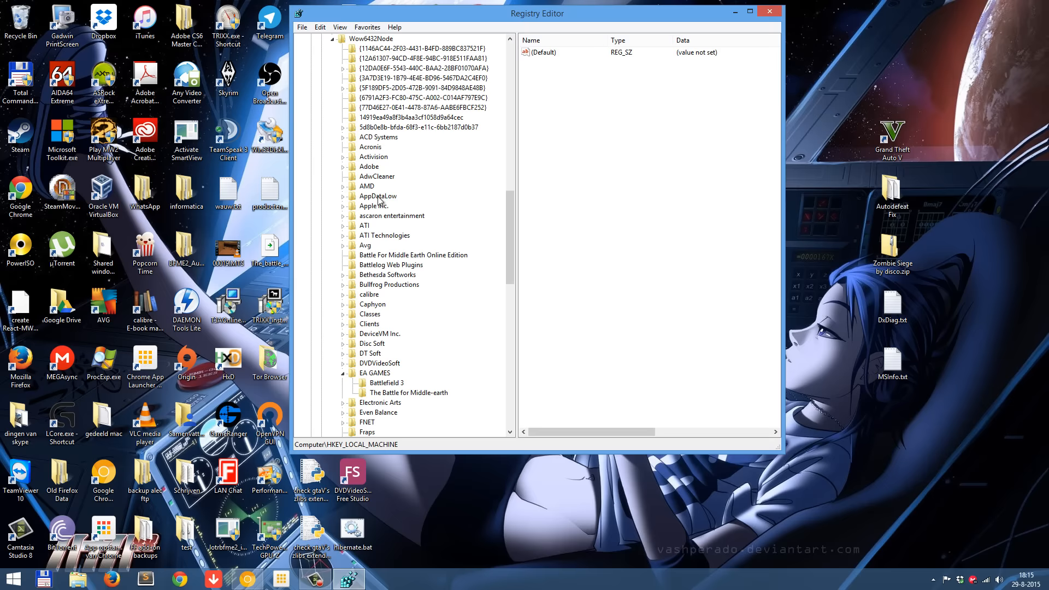
{"action": "scroll", "scroll_direction": "down", "scroll_amount": 3}
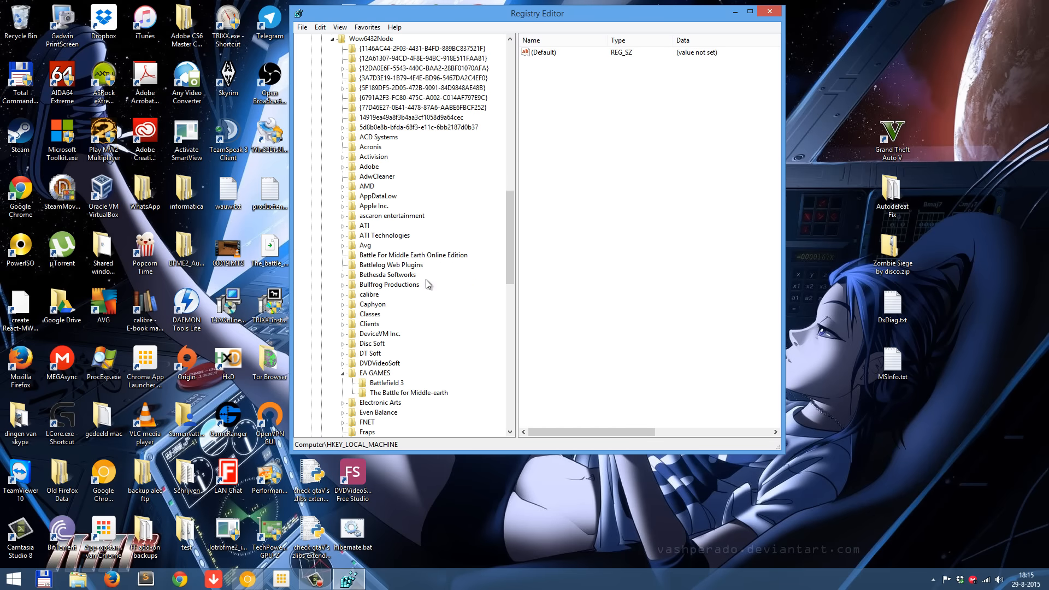
{"action": "scroll", "scroll_direction": "down", "scroll_amount": 3}
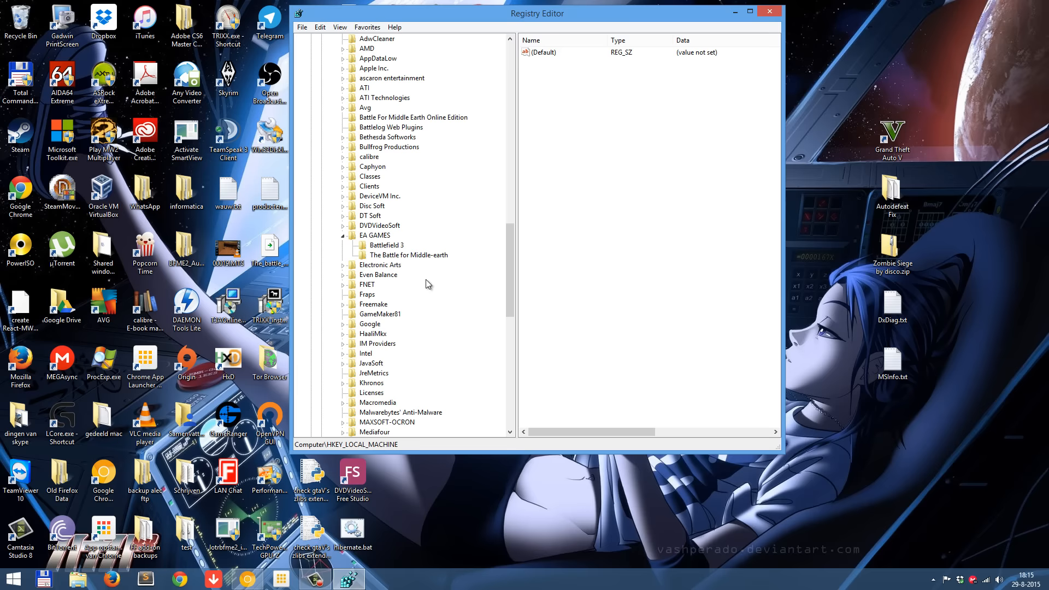
{"action": "mouse_move", "coordinate": [328, 243]}
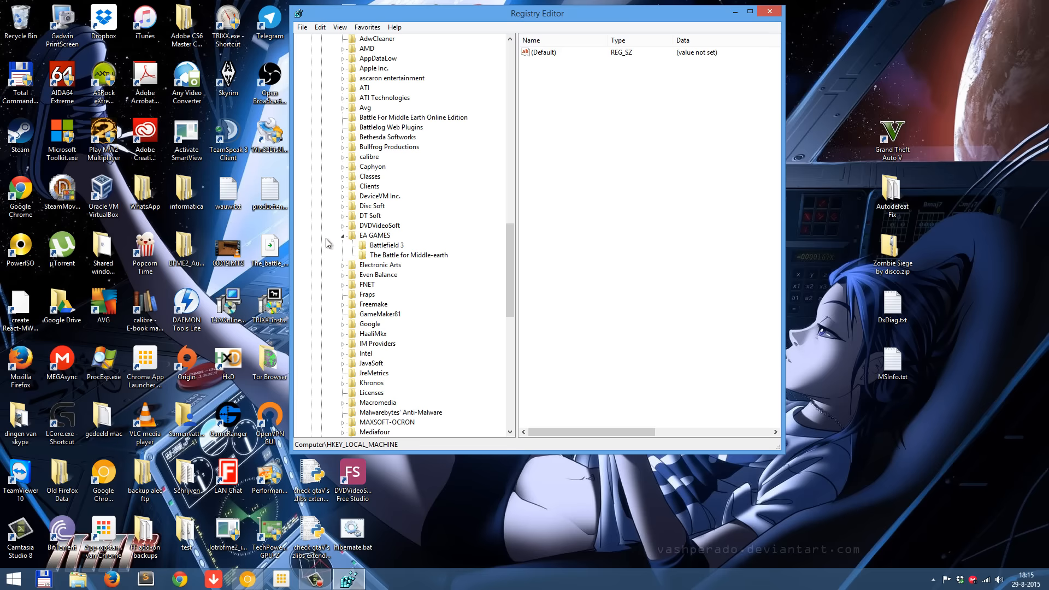
- Expand Electronic Arts\The Battle for Middle-earth II, decline its deletion, and view its values
{"action": "left_click", "coordinate": [343, 235]}
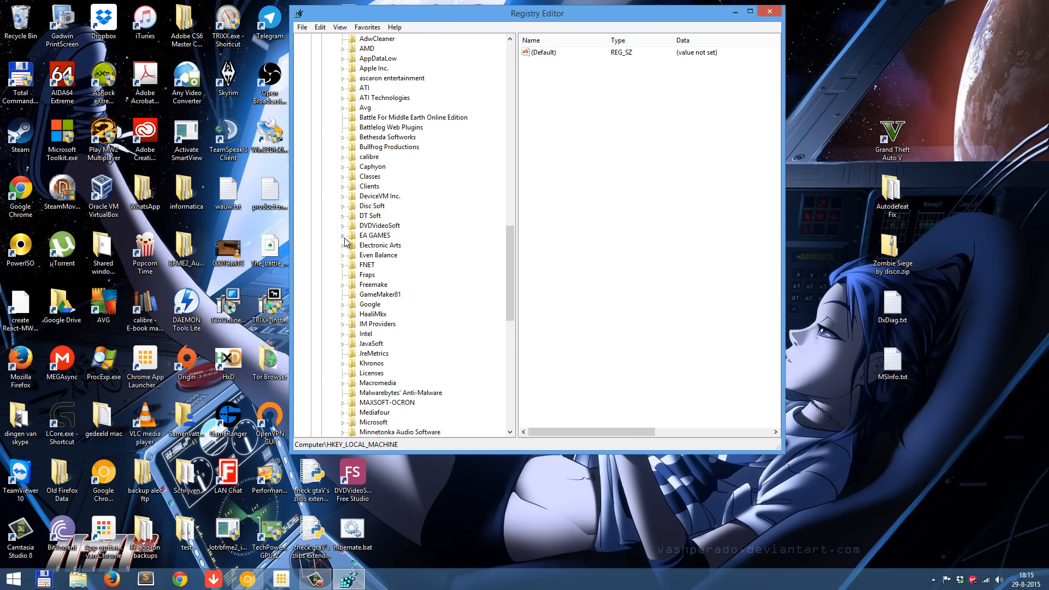
{"action": "left_click", "coordinate": [343, 244]}
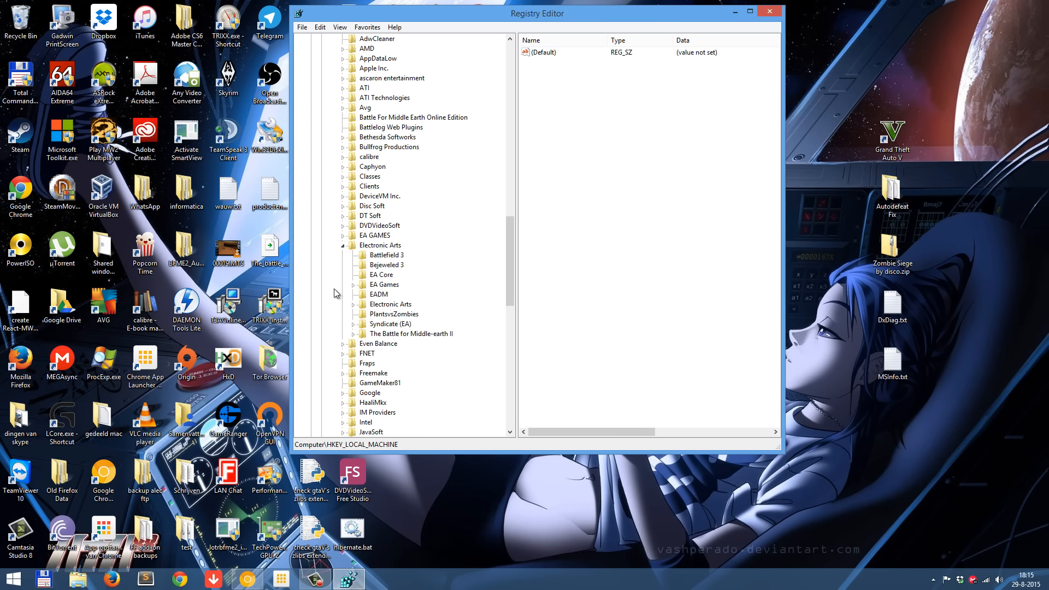
{"action": "left_click", "coordinate": [353, 334]}
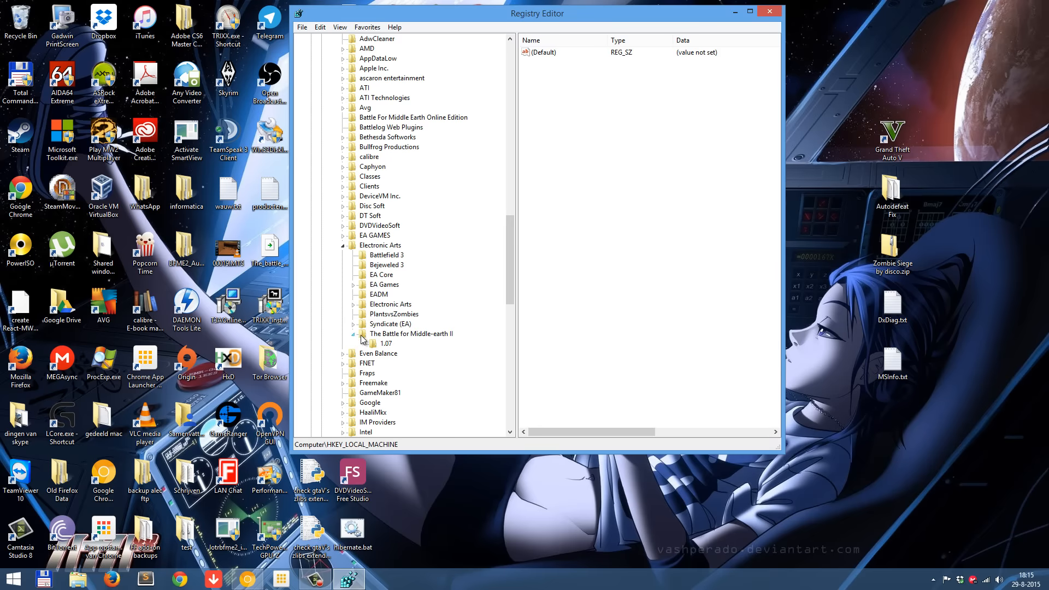
{"action": "left_click", "coordinate": [410, 333]}
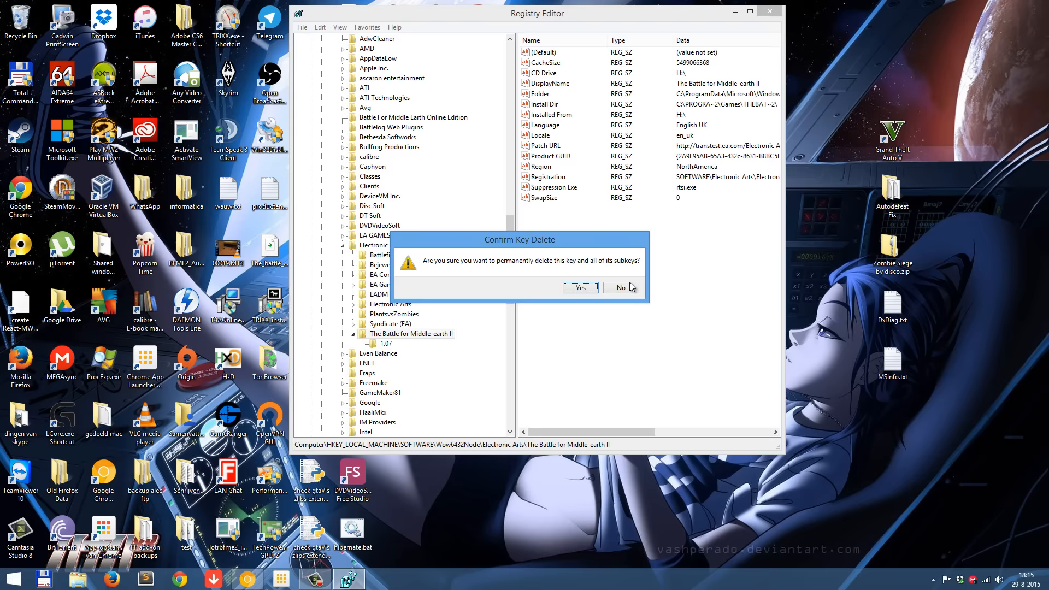
{"action": "left_click", "coordinate": [620, 287]}
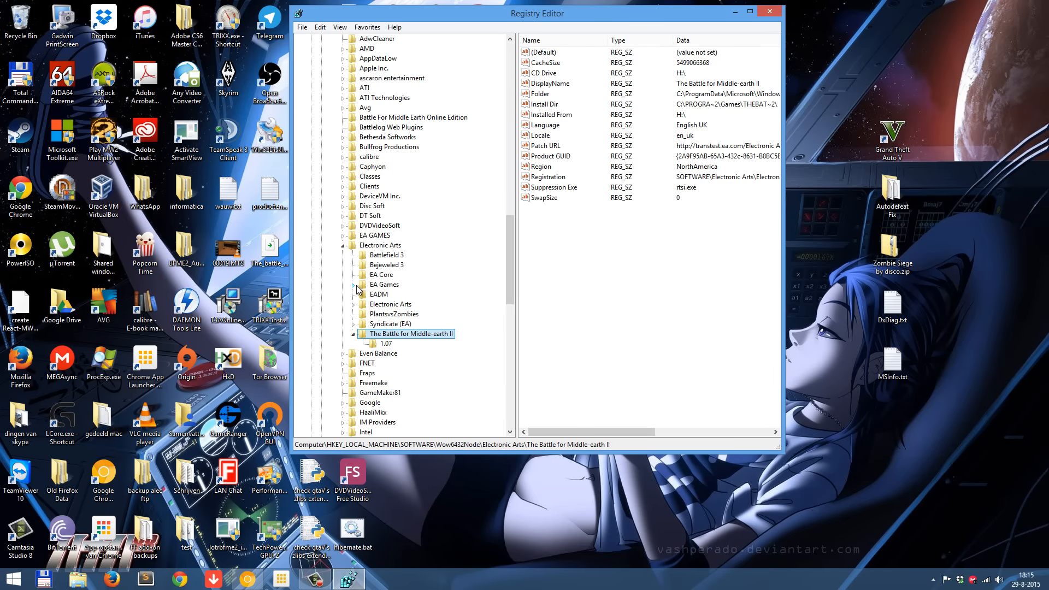
{"action": "left_click", "coordinate": [354, 284]}
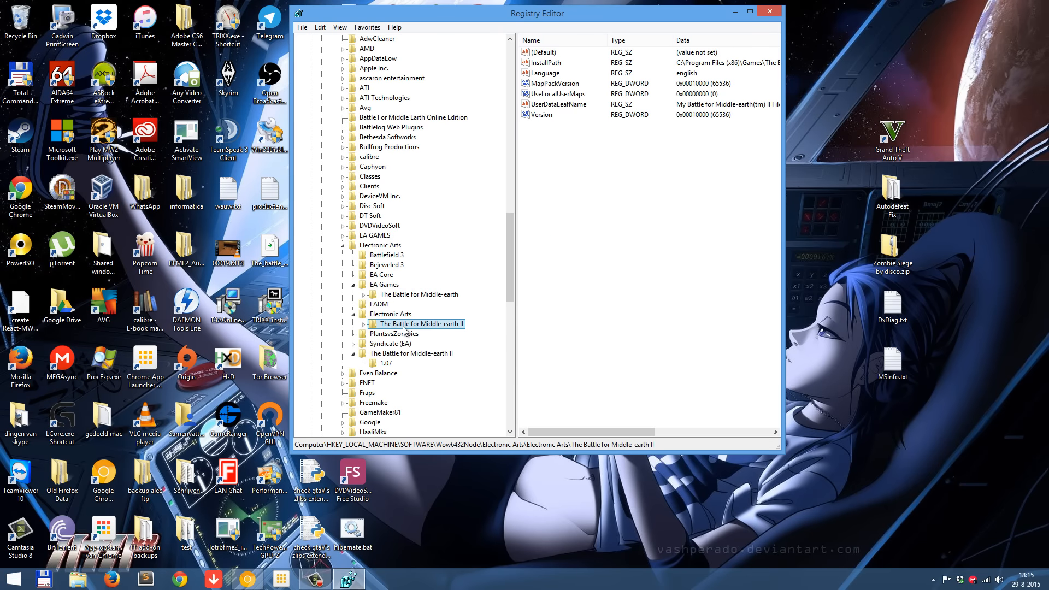
{"action": "left_click", "coordinate": [412, 353]}
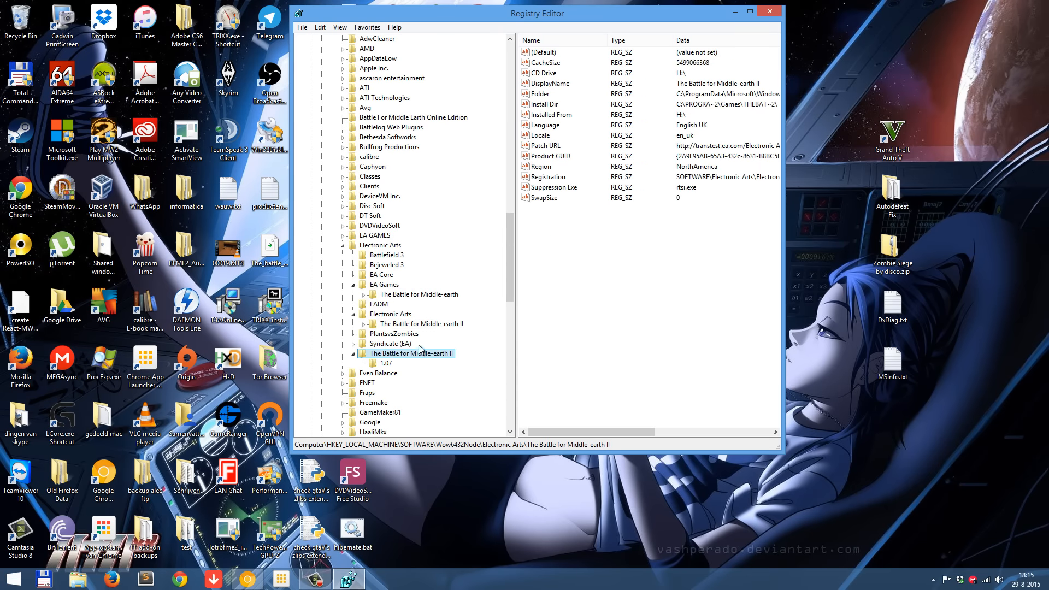
{"action": "mouse_move", "coordinate": [767, 15]}
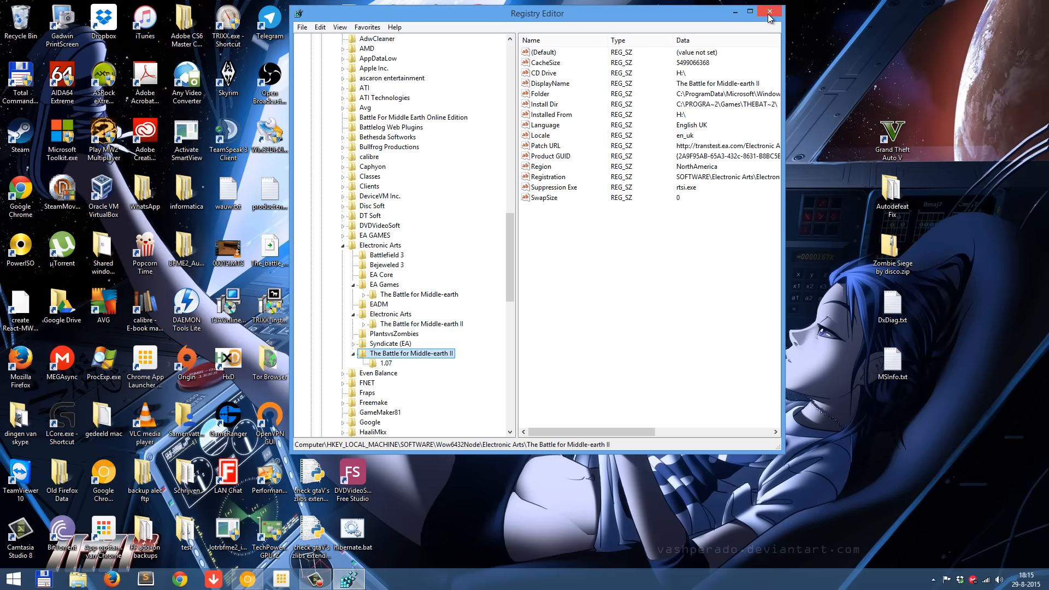
- Close Registry Editor to return to the game's install folder in File Explorer
{"action": "left_click", "coordinate": [768, 12]}
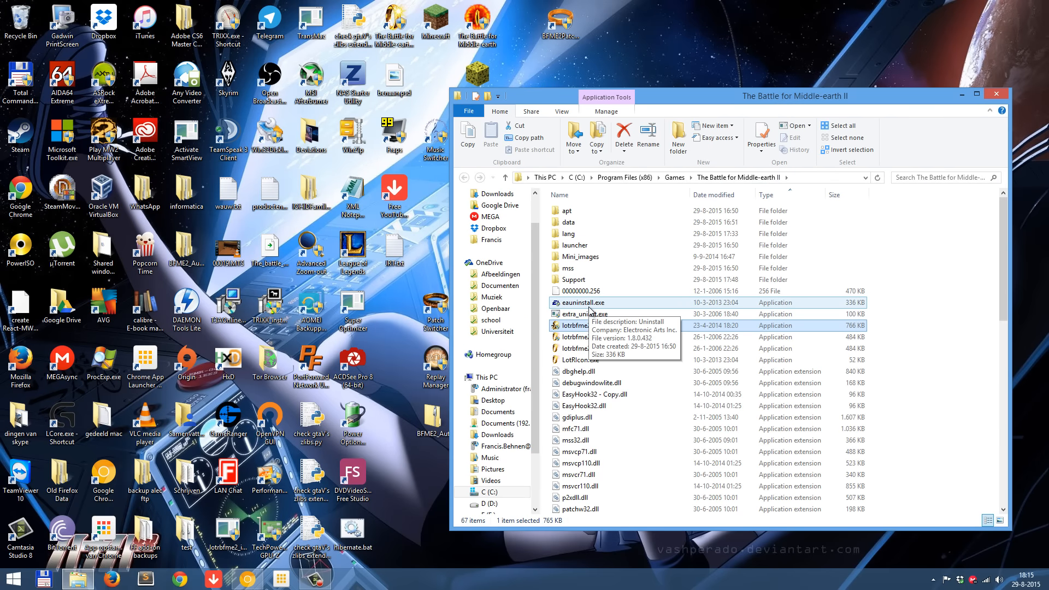
{"action": "mouse_move", "coordinate": [591, 316]}
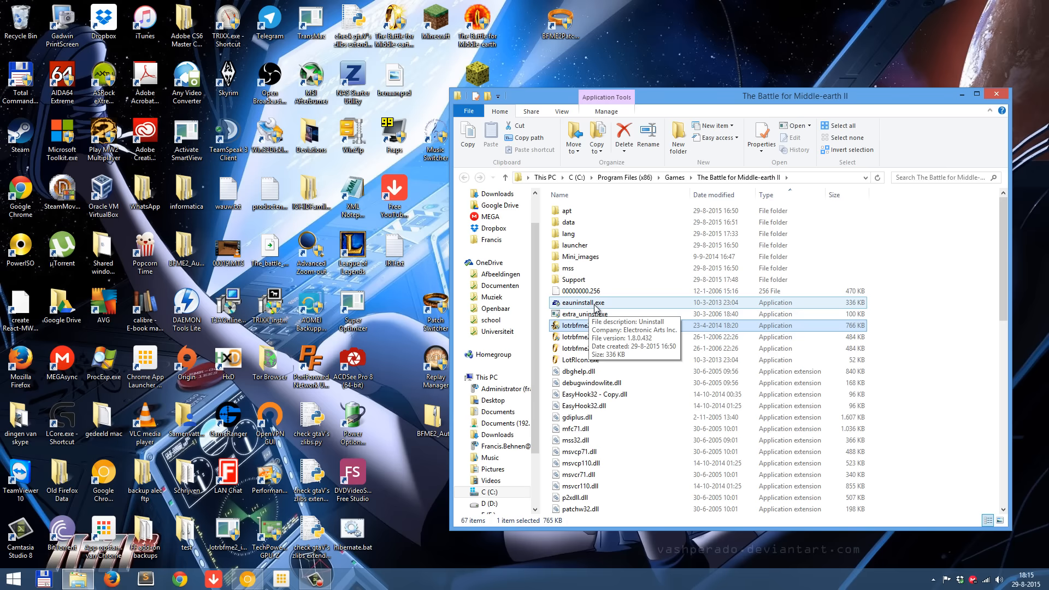